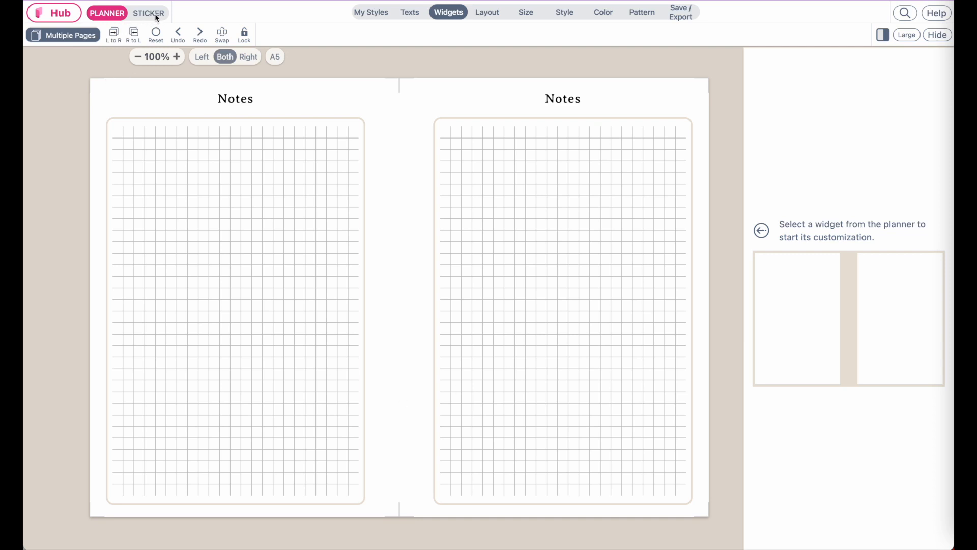
{"action": "mouse_move", "coordinate": [153, 19]}
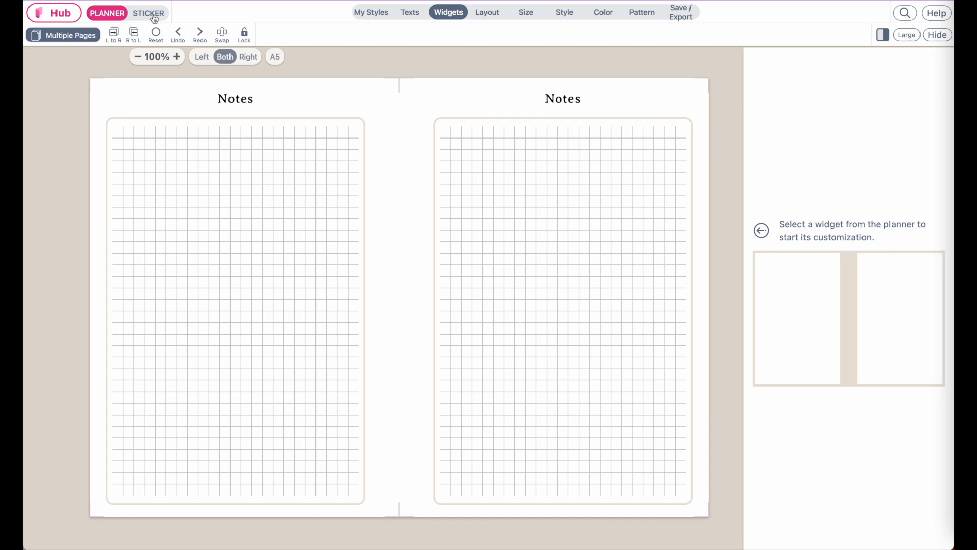
Enter sticker editing mode, browse the Stickers collections, and return to the Widgets list.
{"action": "left_click", "coordinate": [149, 12]}
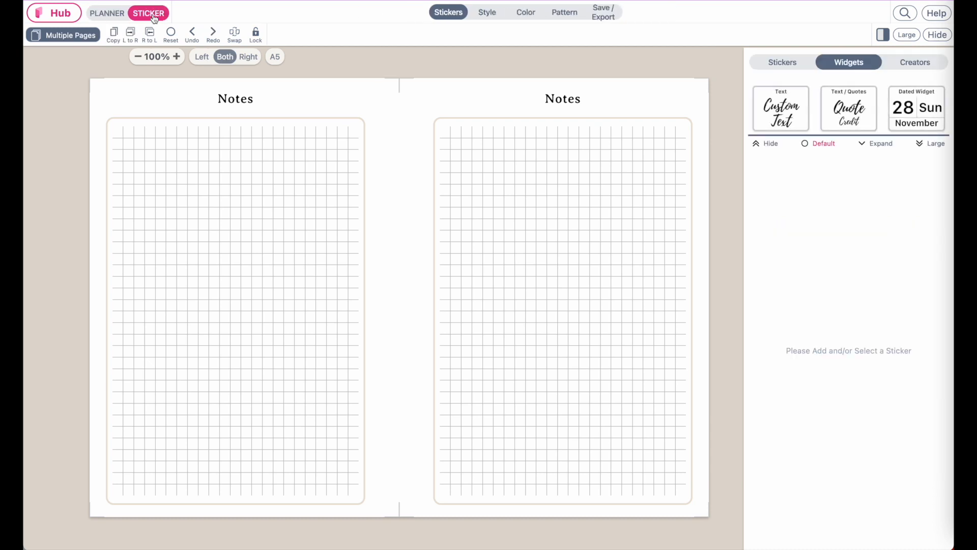
{"action": "left_click", "coordinate": [782, 63]}
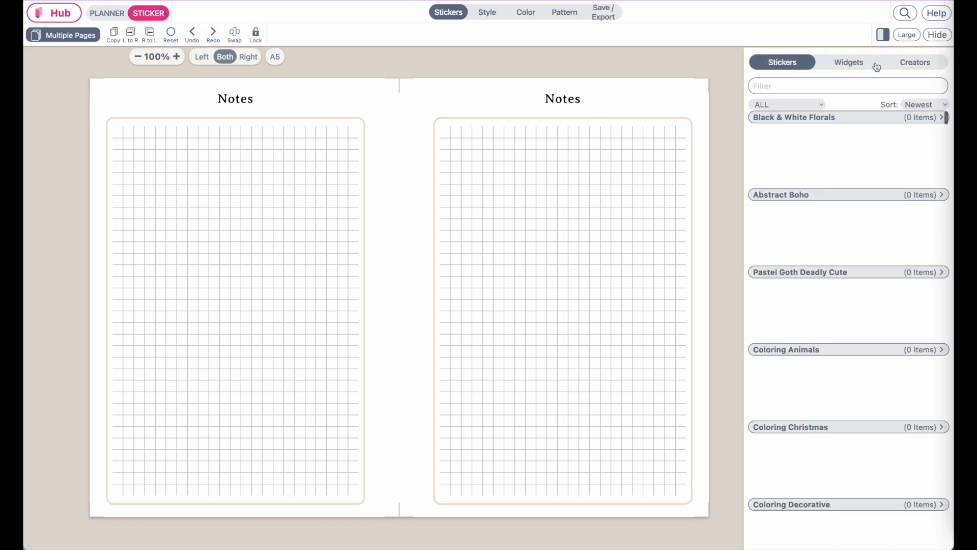
{"action": "left_click", "coordinate": [849, 62]}
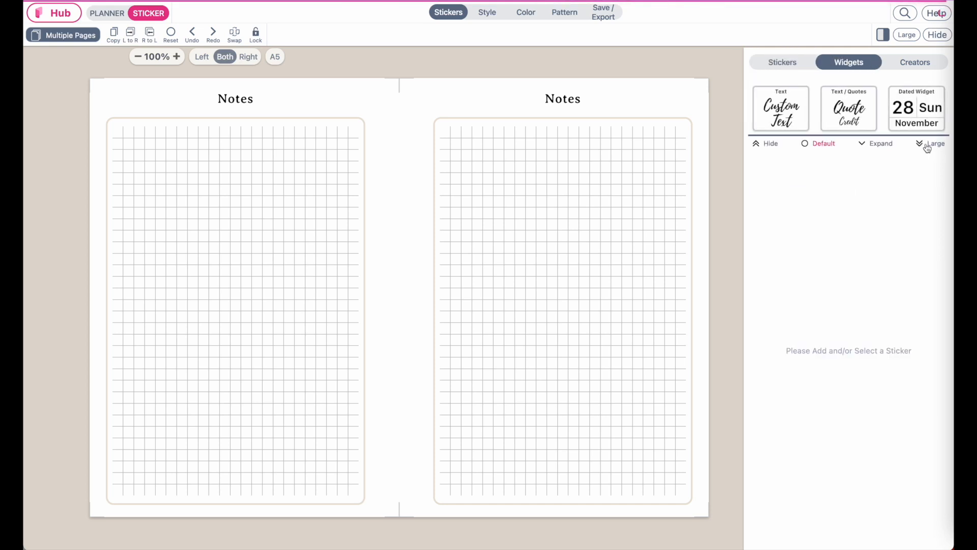
Add a Personal Image placeholder to the upper middle of the right Notes page.
{"action": "left_click", "coordinate": [935, 143]}
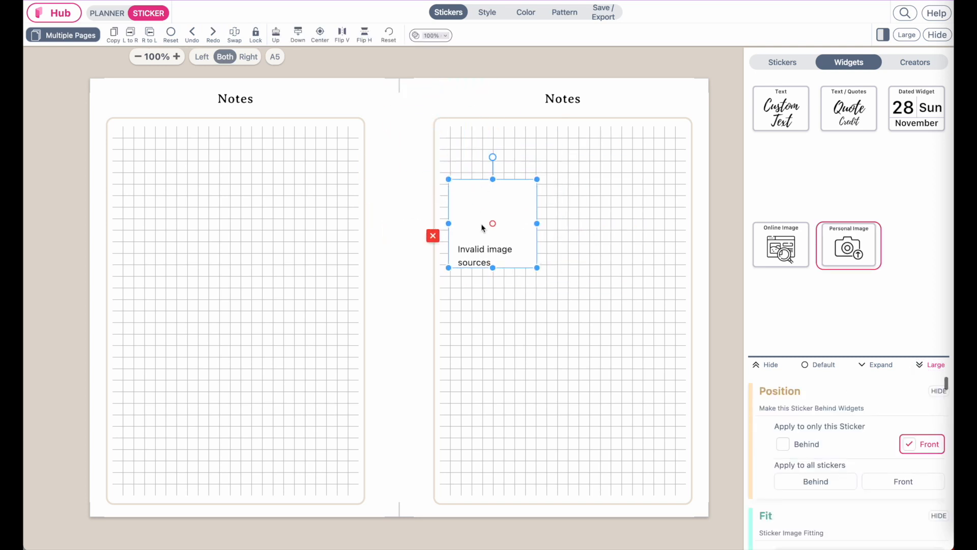
{"action": "left_click_drag", "start_coordinate": [493, 223], "coordinate": [541, 244]}
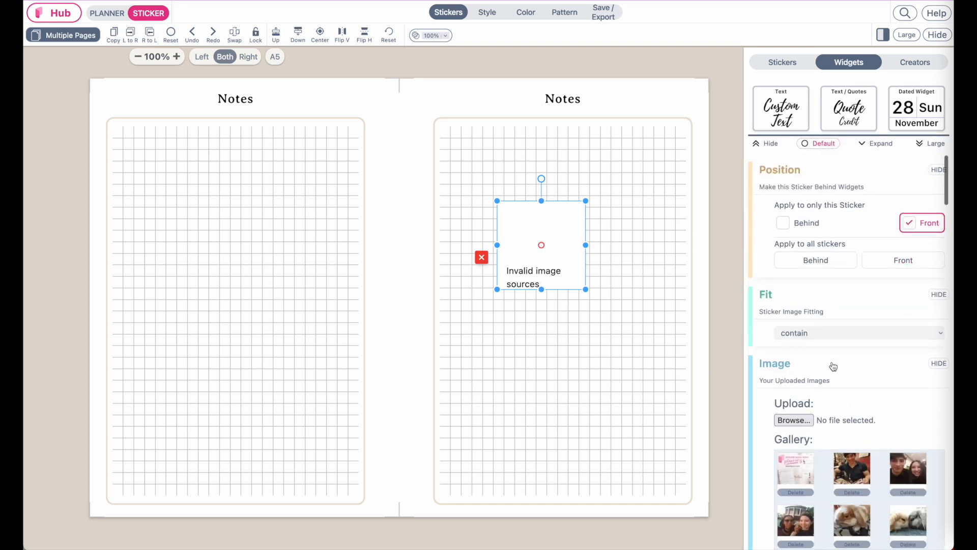
{"action": "scroll", "scroll_direction": "down", "scroll_amount": 3}
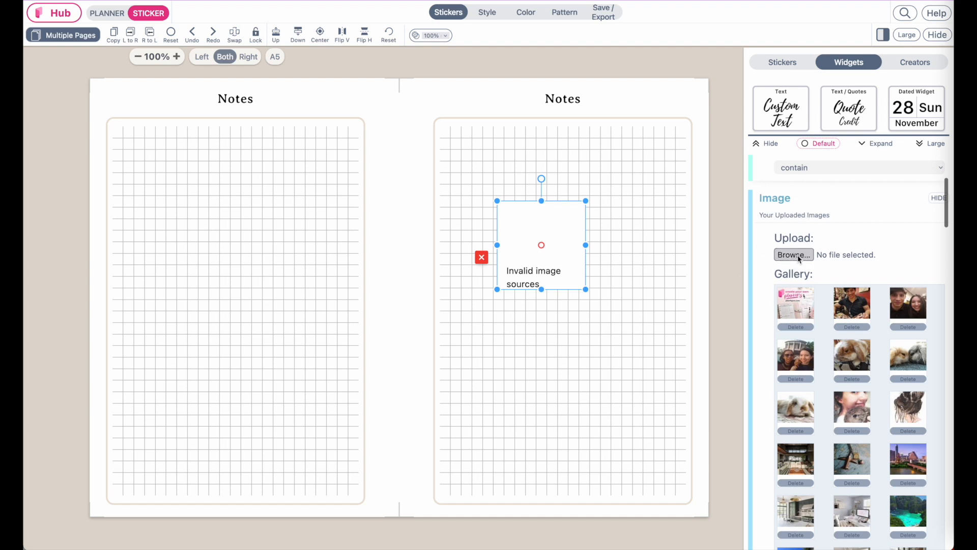
Choose FlowerSticker.png from Downloads as the image to upload, after previewing the Grid and Lined Notes files.
{"action": "left_click", "coordinate": [793, 255]}
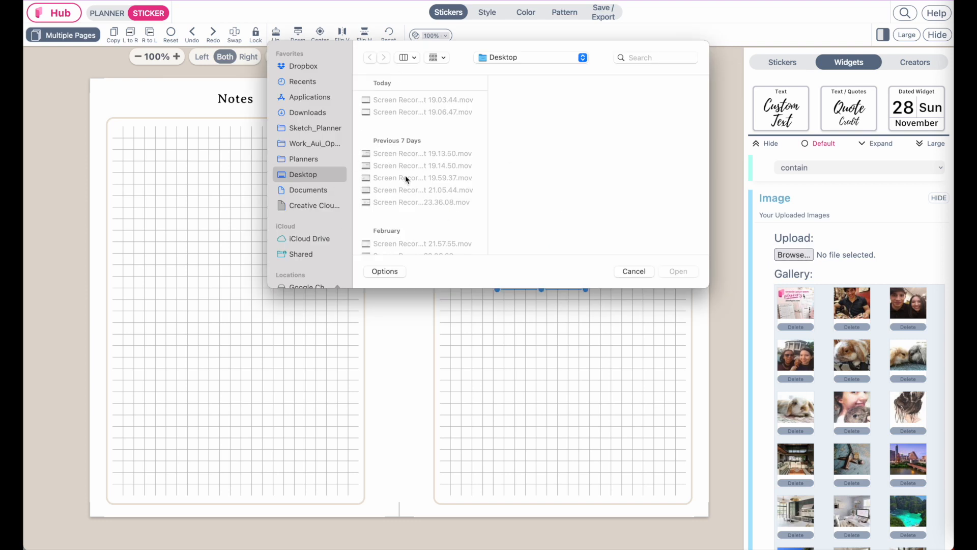
{"action": "left_click", "coordinate": [307, 113]}
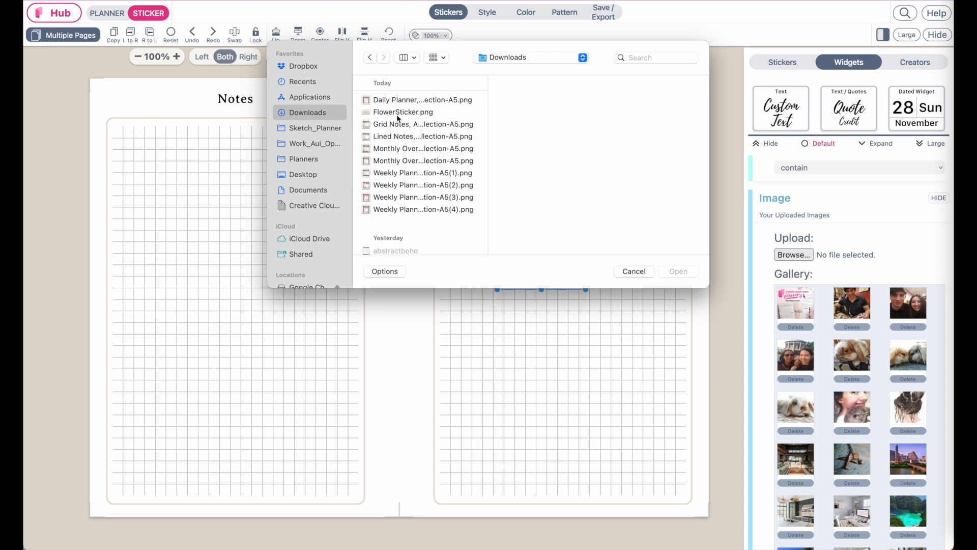
{"action": "left_click", "coordinate": [404, 111]}
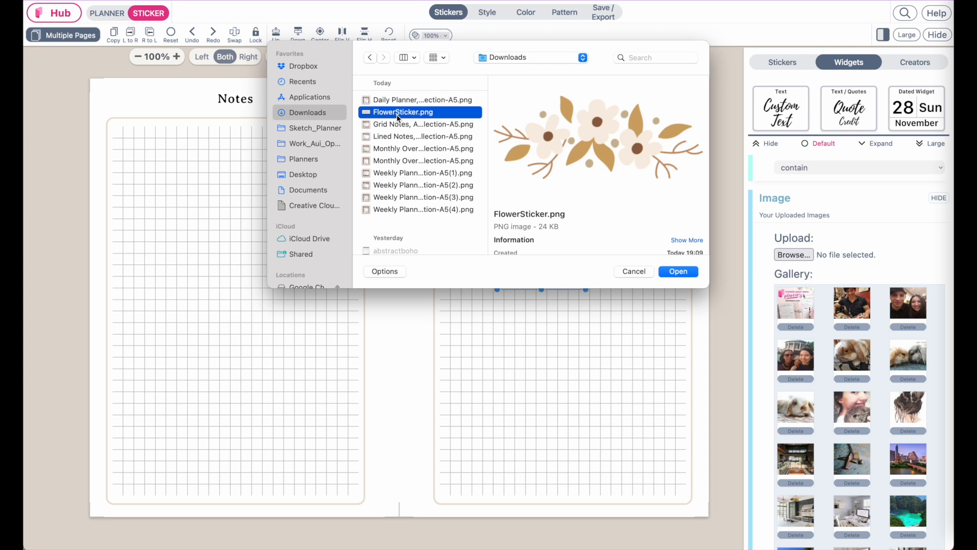
{"action": "left_click", "coordinate": [423, 124]}
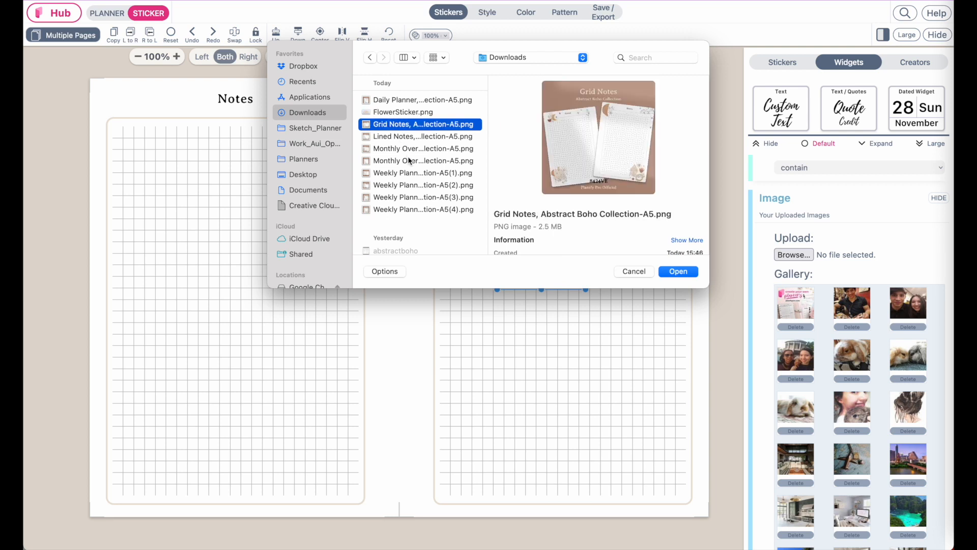
{"action": "left_click", "coordinate": [422, 135]}
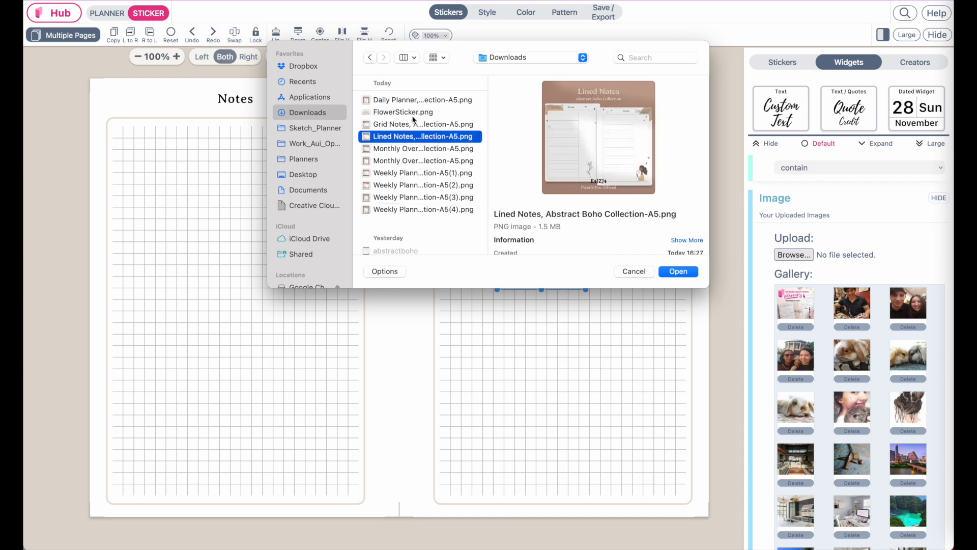
{"action": "left_click", "coordinate": [403, 112]}
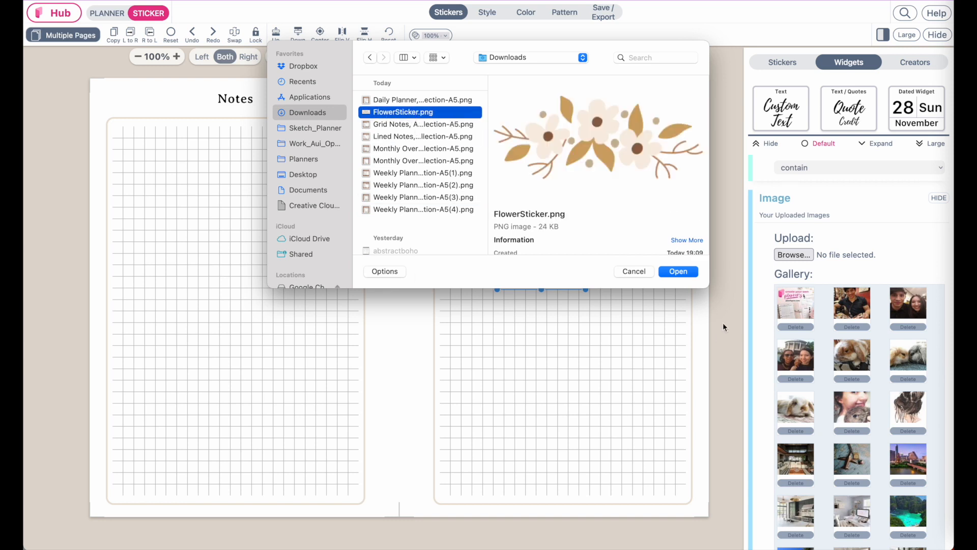
{"action": "left_click", "coordinate": [678, 271]}
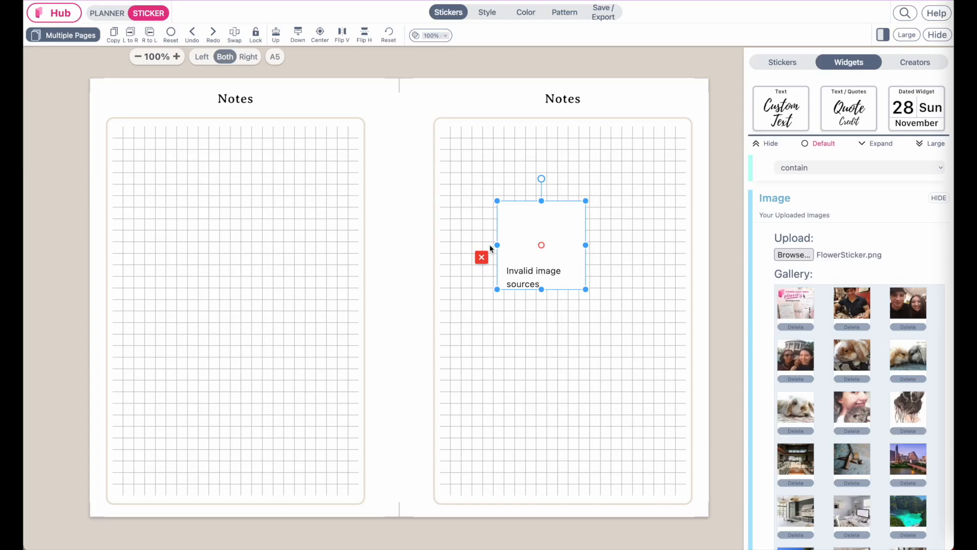
{"action": "scroll", "scroll_direction": "down", "scroll_amount": 3}
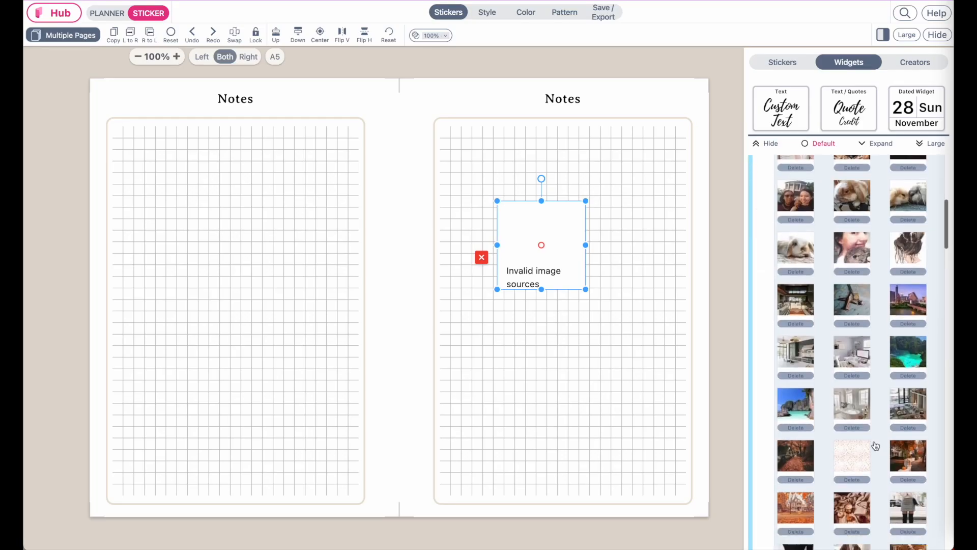
{"action": "scroll", "scroll_direction": "down", "scroll_amount": 3}
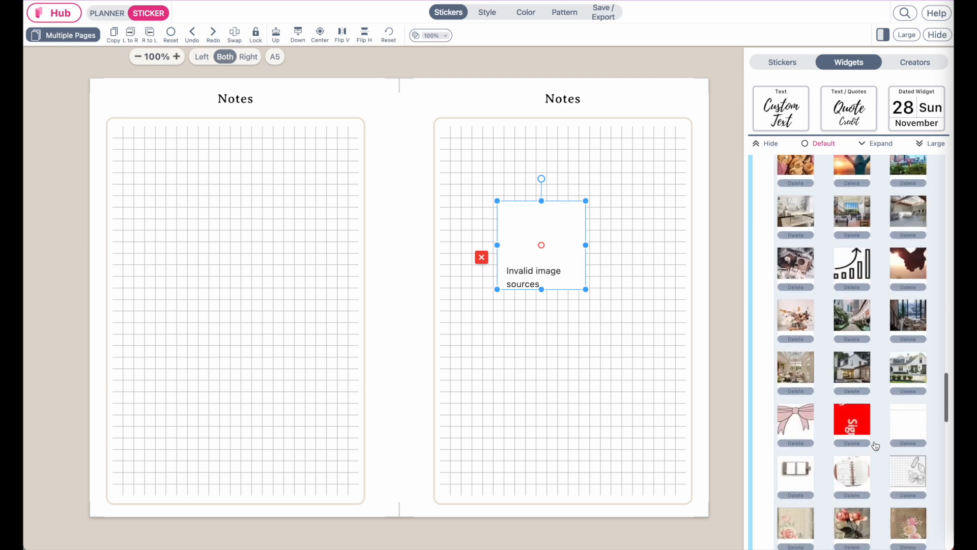
{"action": "scroll", "scroll_direction": "down", "scroll_amount": 3}
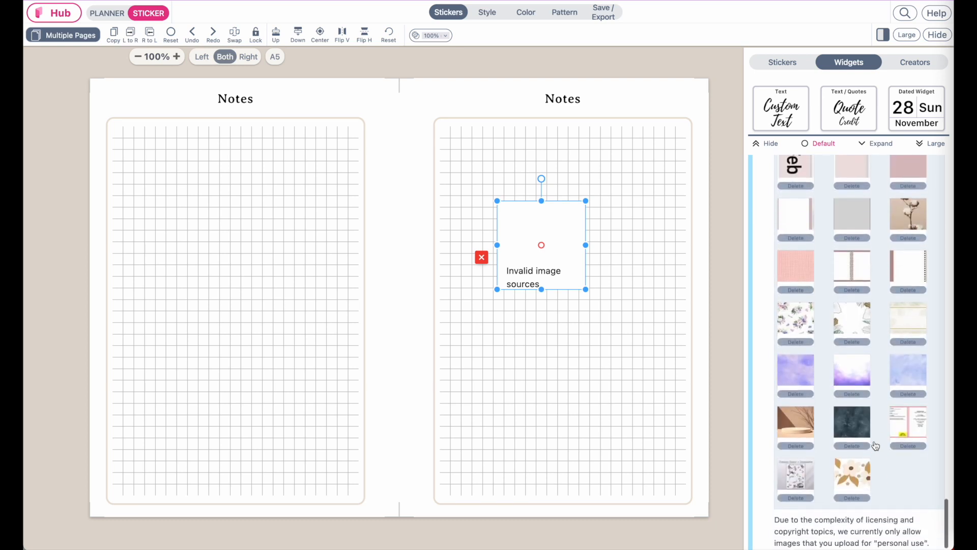
{"action": "scroll", "scroll_direction": "down", "scroll_amount": 3}
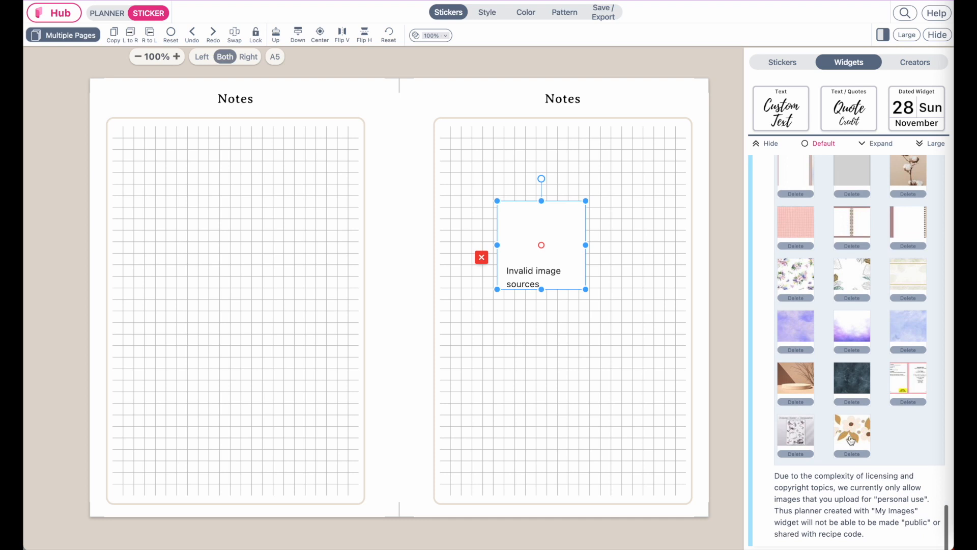
{"action": "left_click", "coordinate": [851, 433]}
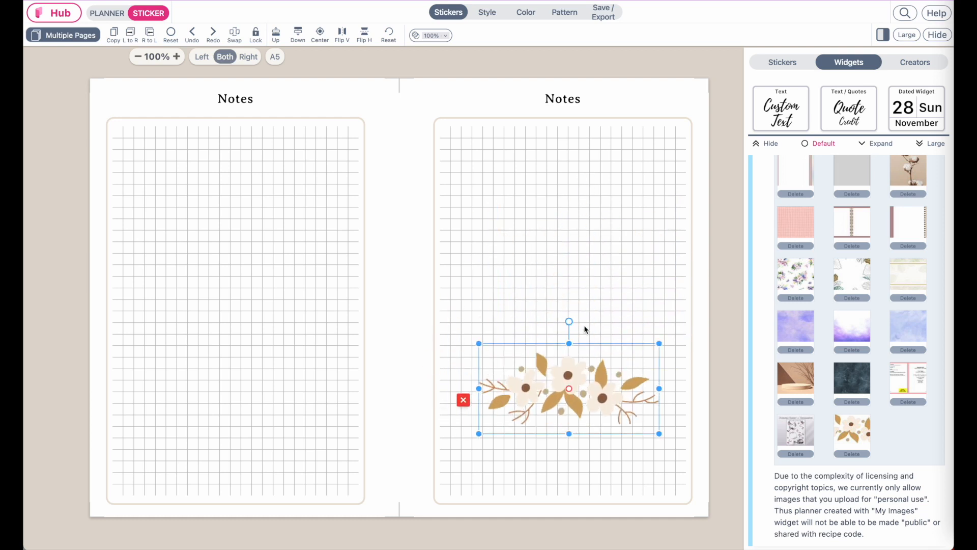
Move the flower sticker up to the middle of the right page and deselect it.
{"action": "left_click_drag", "start_coordinate": [568, 388], "coordinate": [541, 318]}
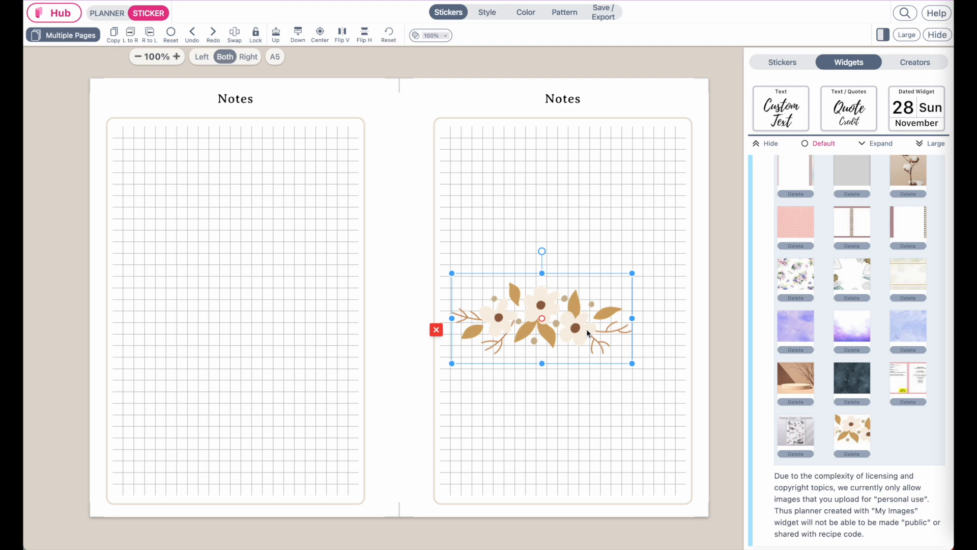
{"action": "left_click", "coordinate": [880, 144]}
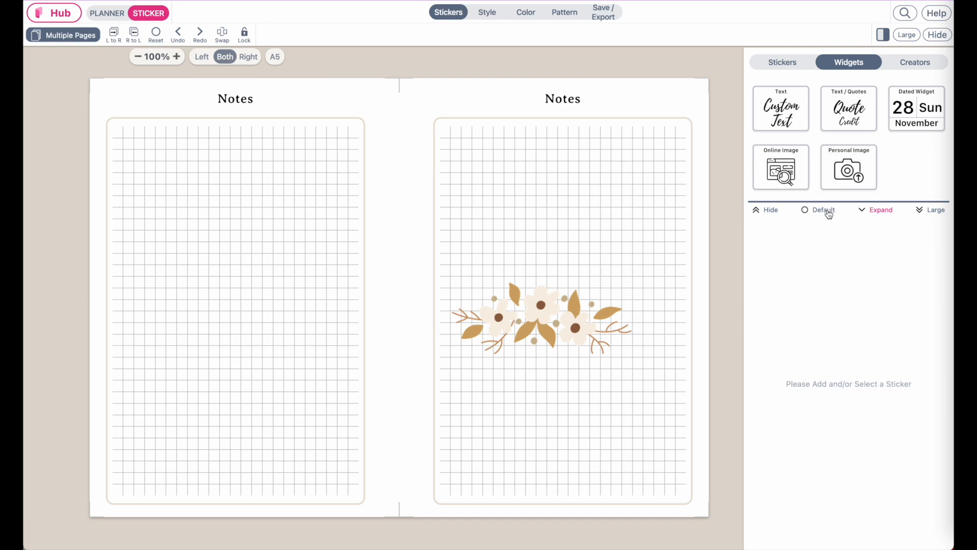
Add a second Personal Image with the gallery photo, placed at the upper left above the flowers.
{"action": "left_click", "coordinate": [849, 167]}
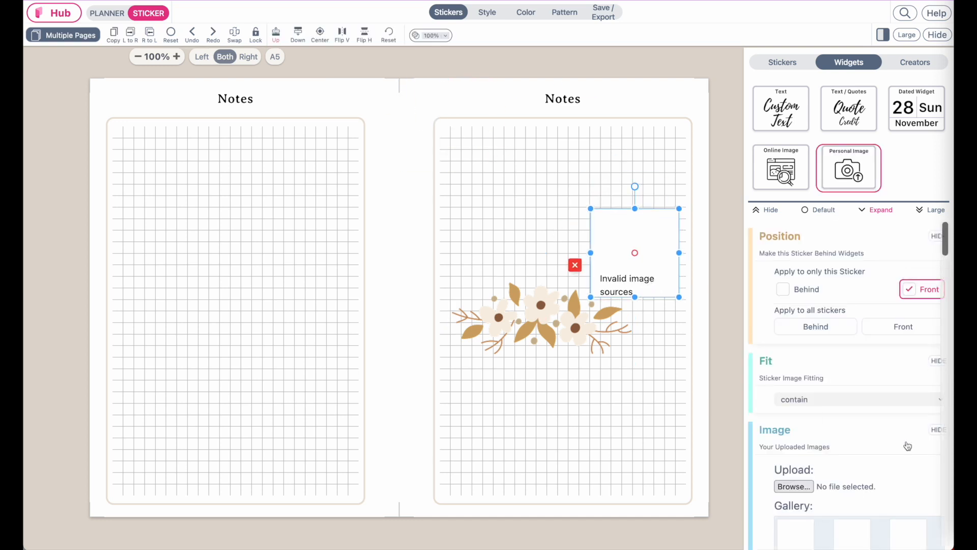
{"action": "scroll", "scroll_direction": "down", "scroll_amount": 3}
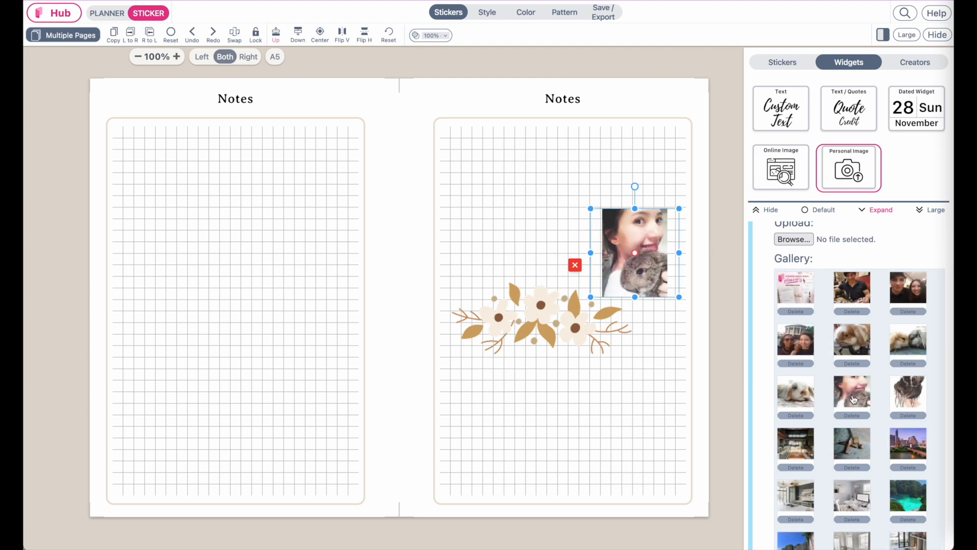
{"action": "left_click_drag", "start_coordinate": [634, 252], "coordinate": [494, 197]}
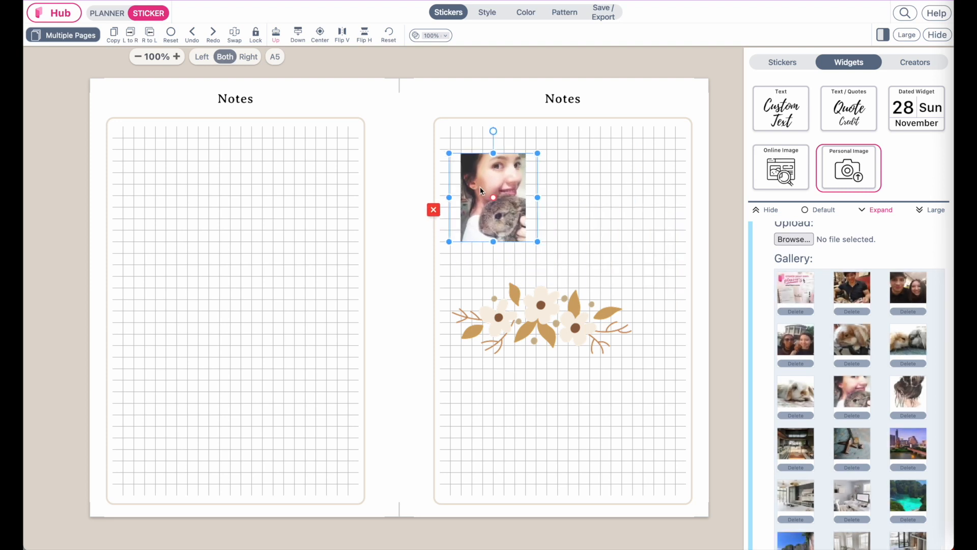